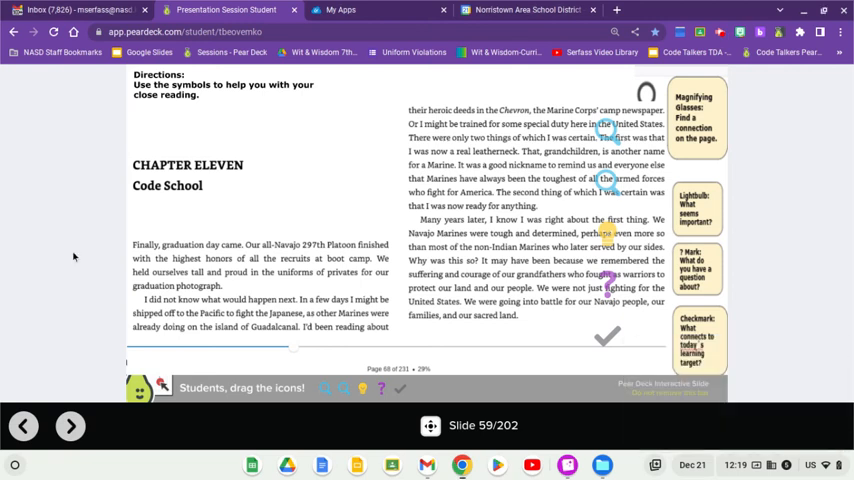
{"action": "mouse_move", "coordinate": [56, 184]}
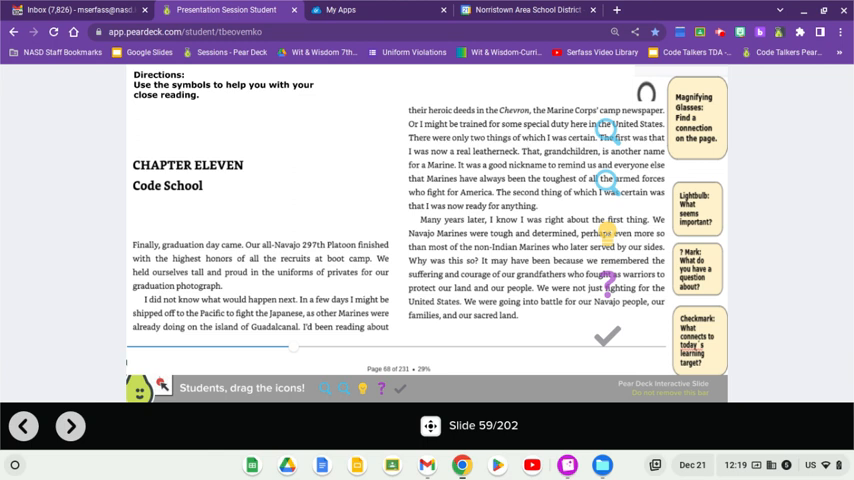
{"action": "mouse_move", "coordinate": [636, 284]}
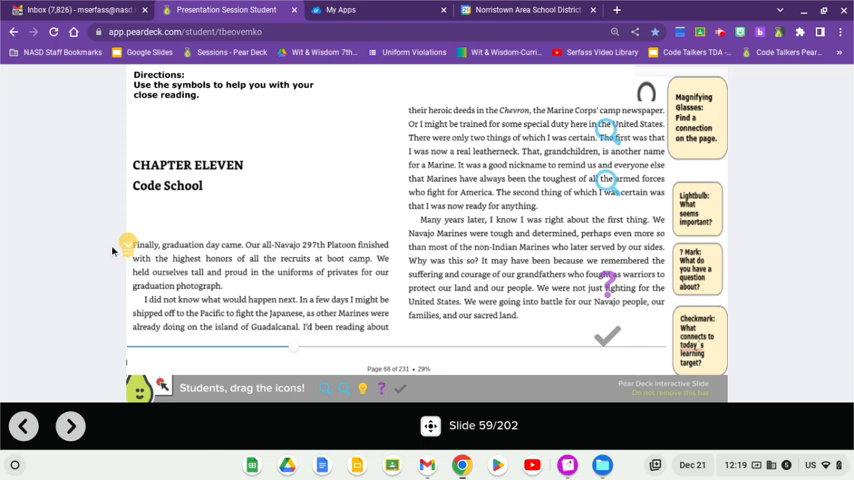
{"action": "mouse_move", "coordinate": [114, 252]}
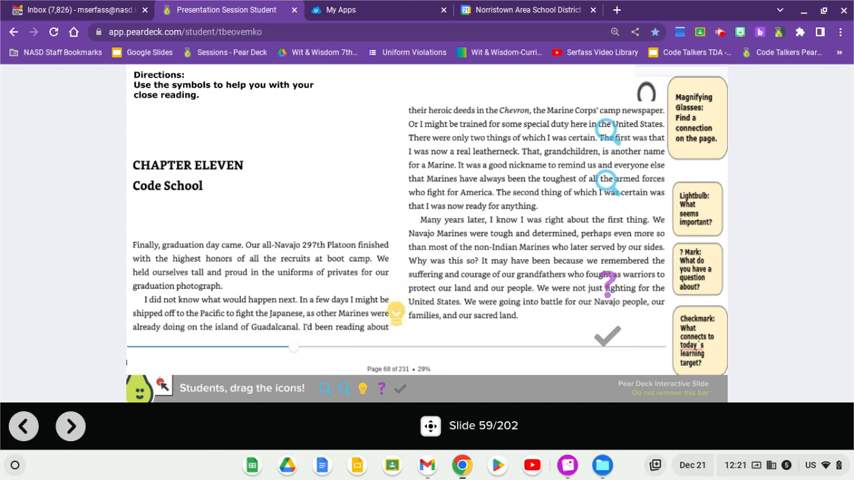
- Advance to slide 61, pages 70–71 of the Code School chapter
{"action": "left_click", "coordinate": [70, 426]}
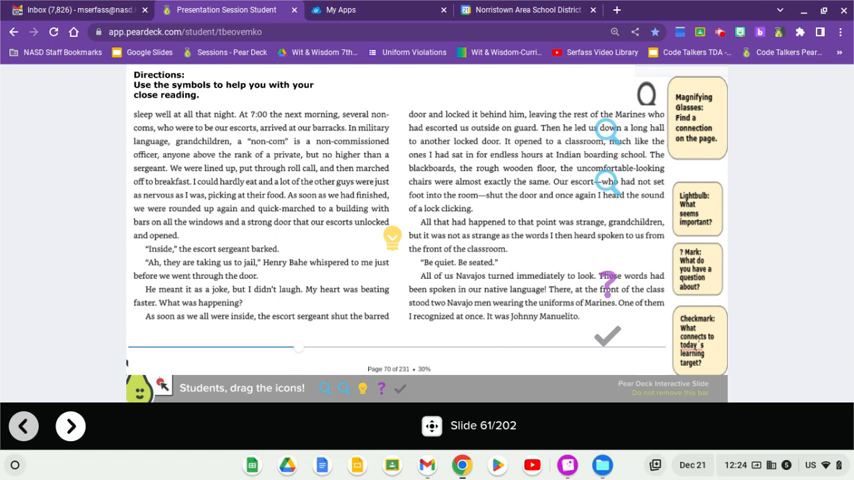
- Mark the sergeant's door-shutting sentence with the lightbulb, then advance to slide 62
{"action": "left_click_drag", "start_coordinate": [392, 238], "coordinate": [398, 292]}
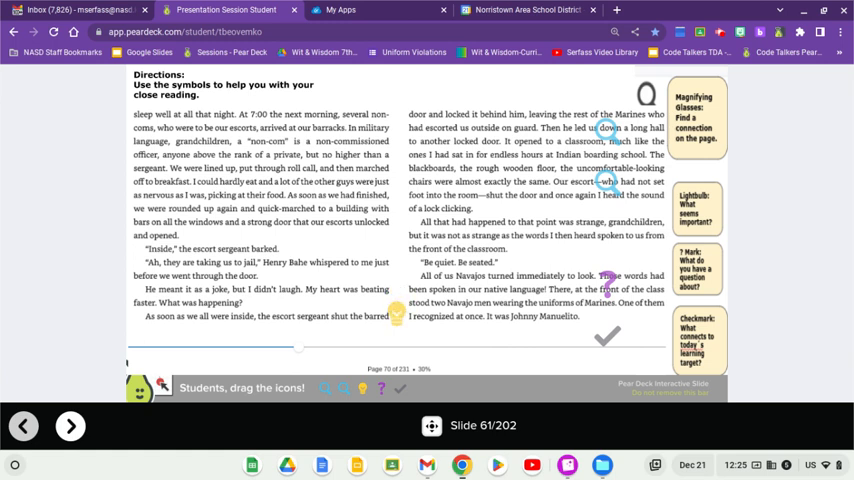
{"action": "left_click", "coordinate": [70, 424]}
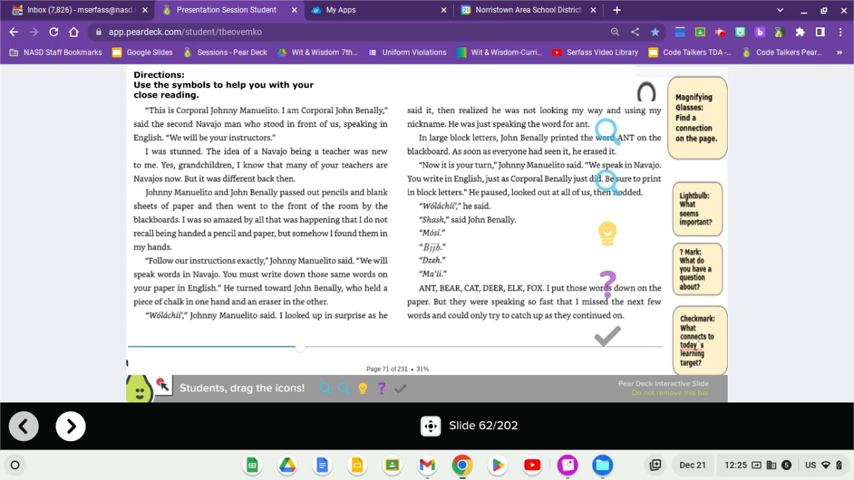
{"action": "left_click_drag", "start_coordinate": [608, 232], "coordinate": [126, 110]}
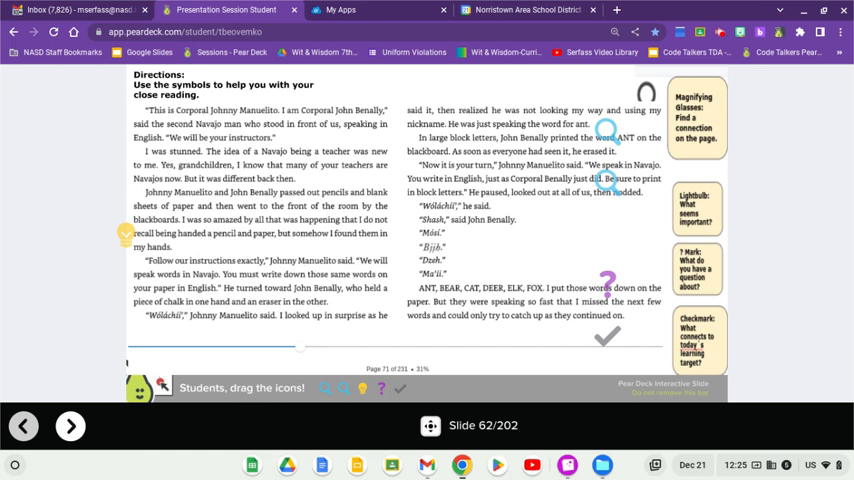
{"action": "left_click_drag", "start_coordinate": [124, 232], "coordinate": [118, 276]}
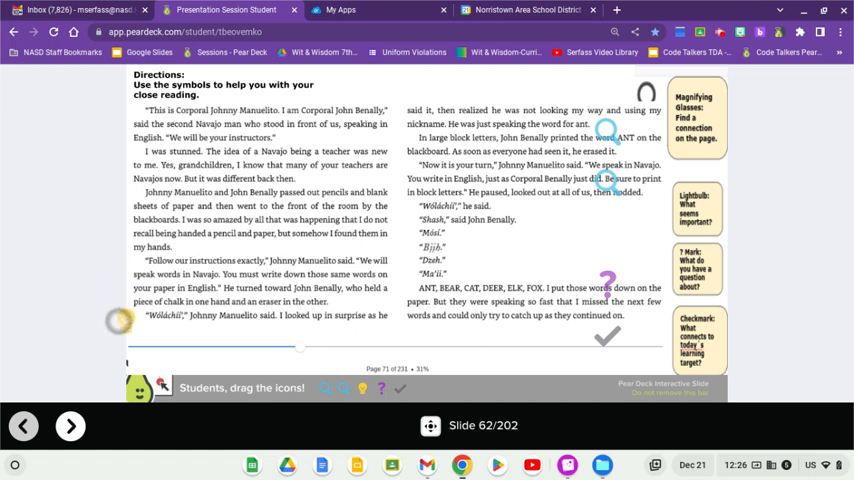
{"action": "left_click_drag", "start_coordinate": [118, 320], "coordinate": [264, 328]}
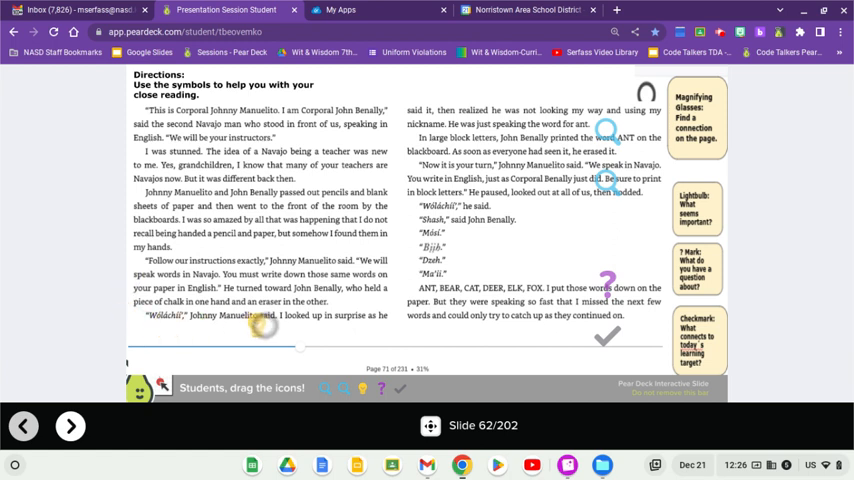
{"action": "left_click_drag", "start_coordinate": [264, 328], "coordinate": [324, 344]}
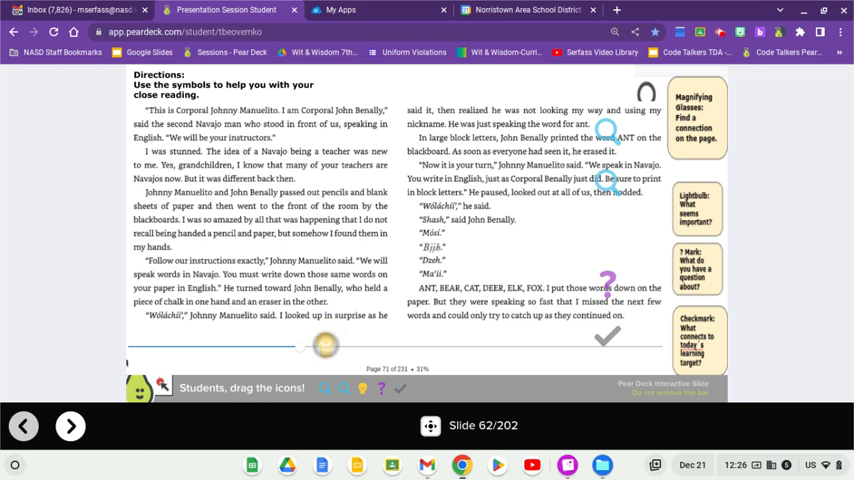
{"action": "left_click_drag", "start_coordinate": [324, 344], "coordinate": [398, 124]}
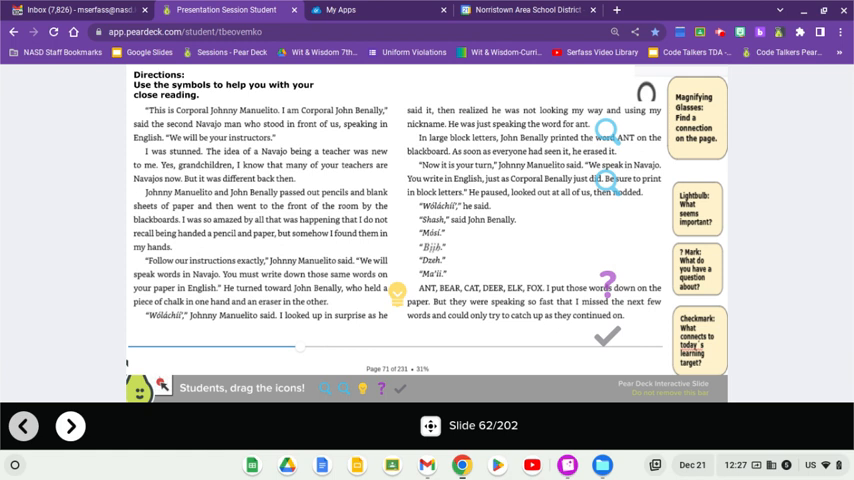
{"action": "mouse_move", "coordinate": [70, 424]}
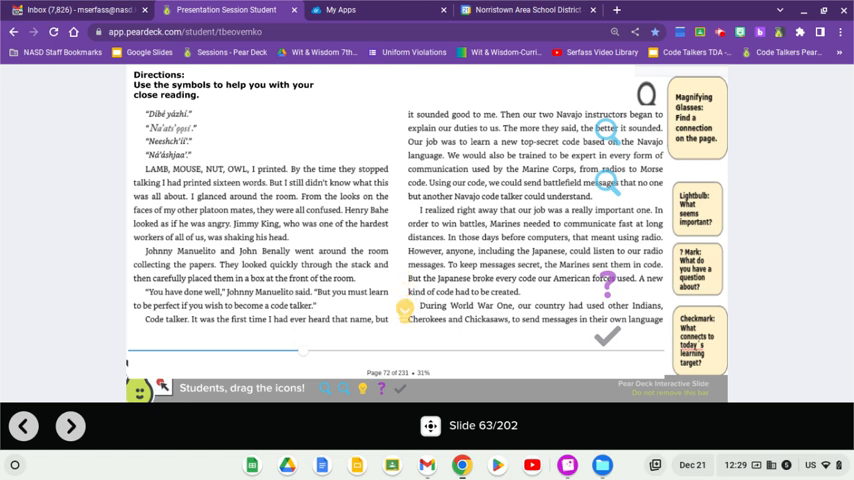
- Advance to slide 64, the pages describing Philip Johnston's idea for Navajo speakers
{"action": "left_click", "coordinate": [70, 426]}
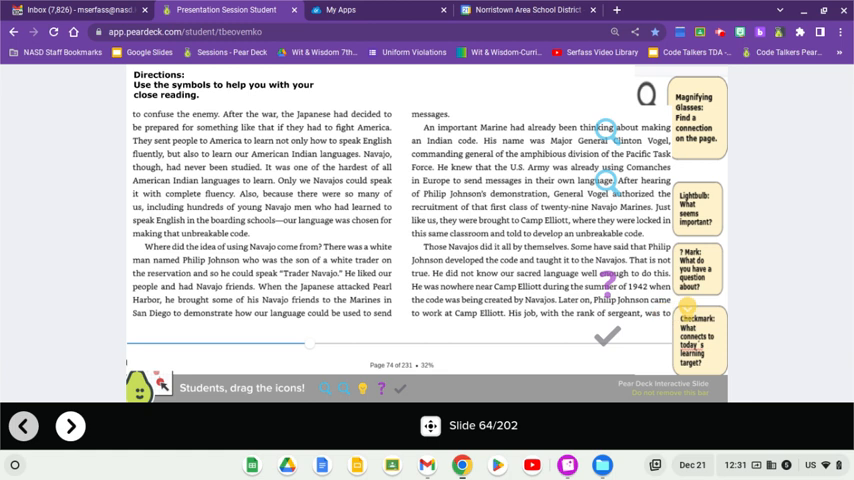
- Advance to slide 65 and set the lightbulb icon beside the first line of the closing passage
{"action": "left_click", "coordinate": [70, 424]}
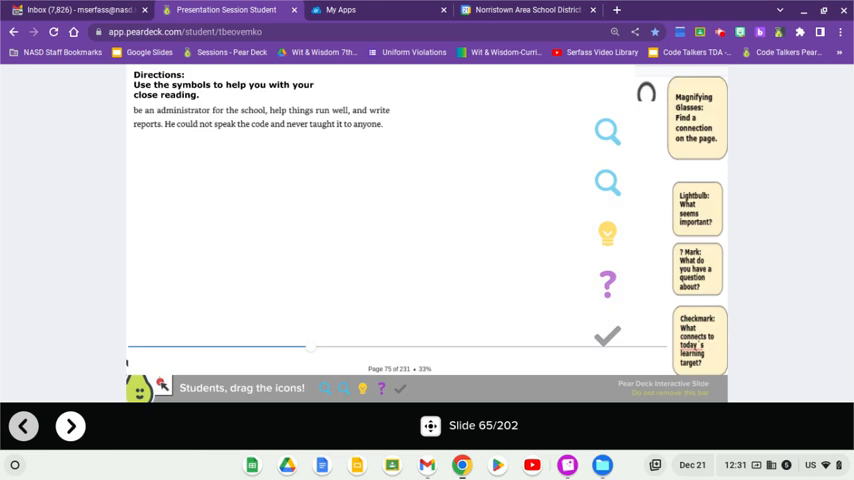
{"action": "left_click_drag", "start_coordinate": [608, 232], "coordinate": [236, 150]}
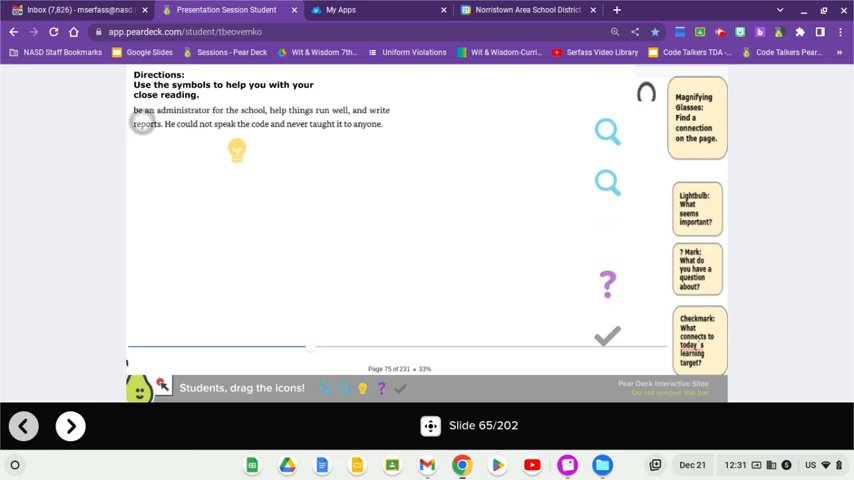
{"action": "left_click_drag", "start_coordinate": [236, 150], "coordinate": [128, 122]}
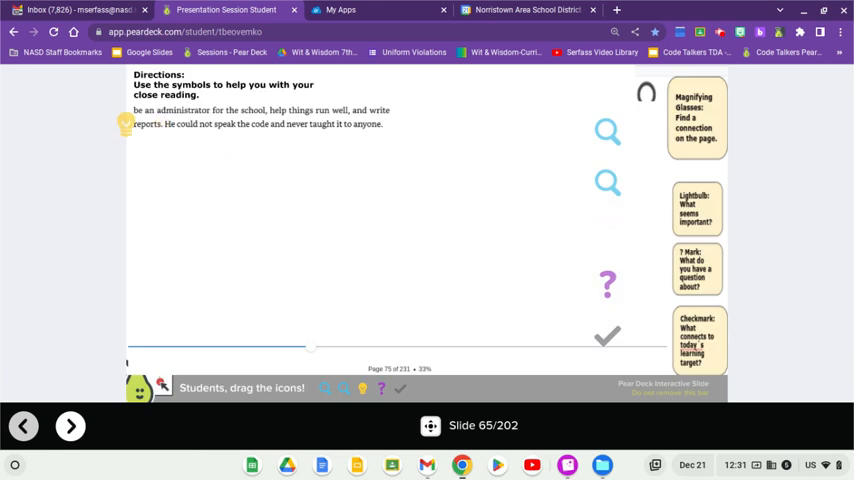
{"action": "mouse_move", "coordinate": [420, 224]}
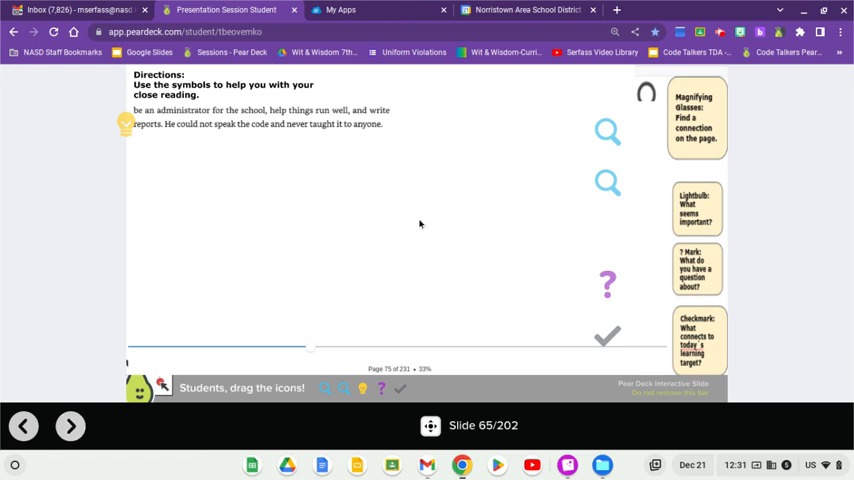